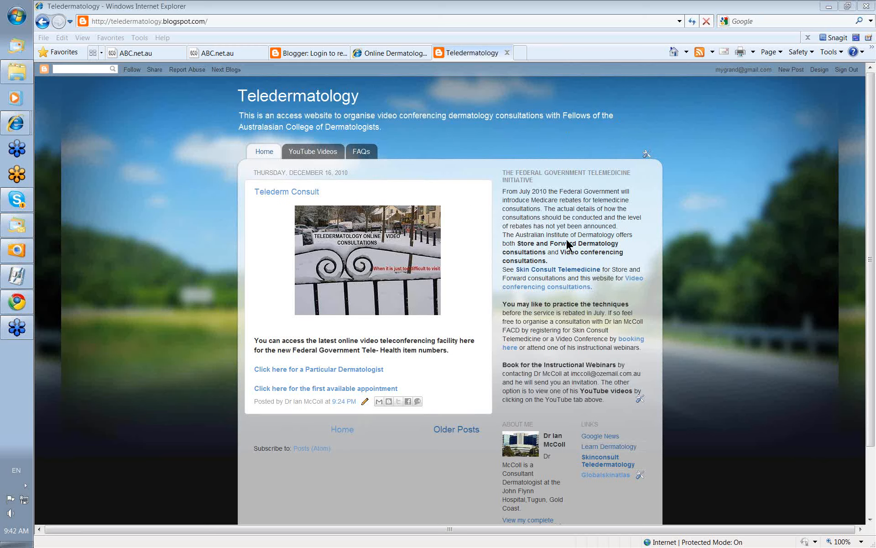
mouse_move(569, 243)
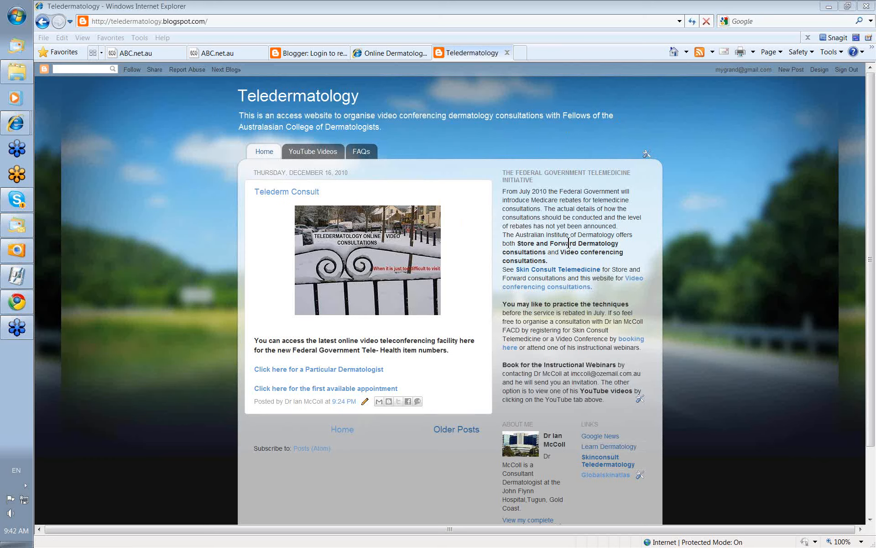
mouse_move(378, 311)
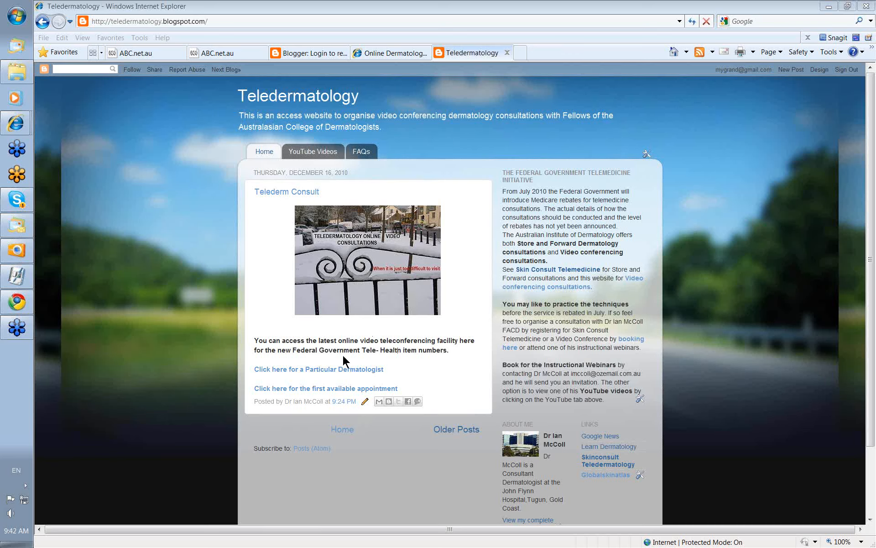
mouse_move(338, 376)
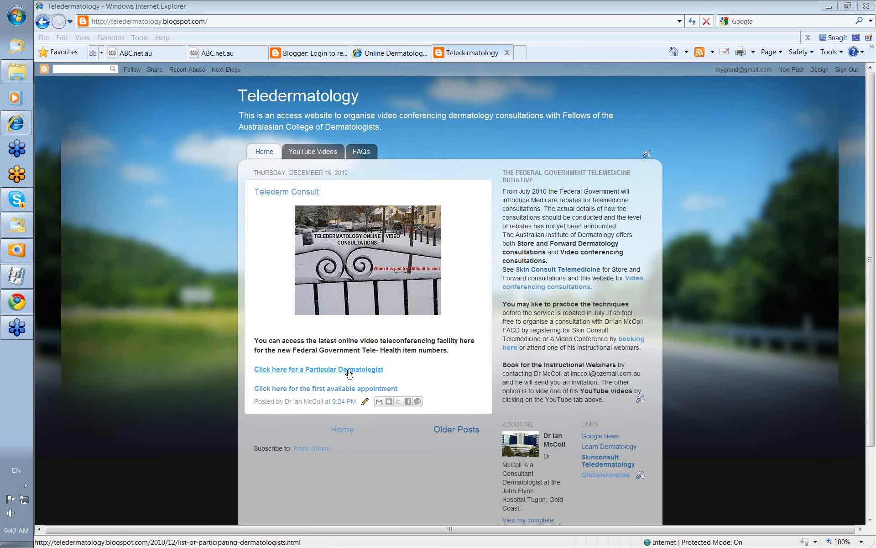
Look at the list of participating dermatologists, then return to the blog home page.
left_click(320, 369)
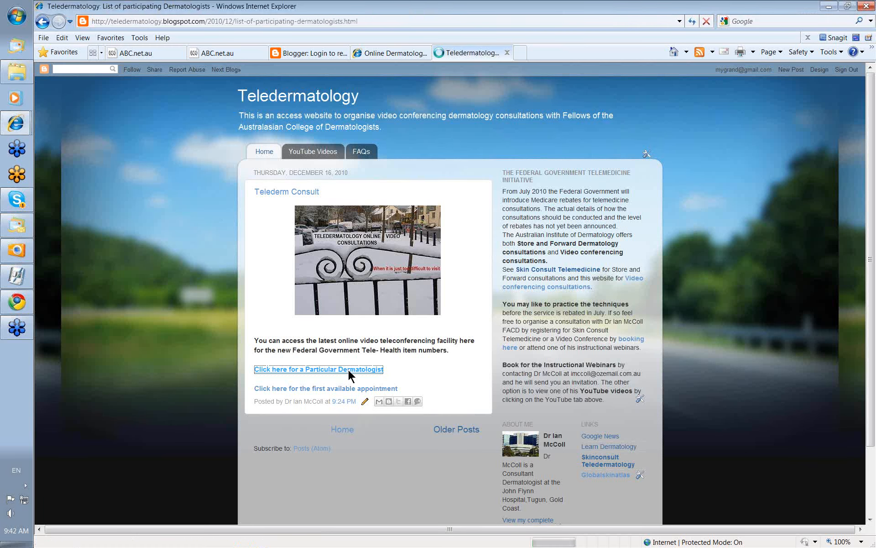
left_click(318, 369)
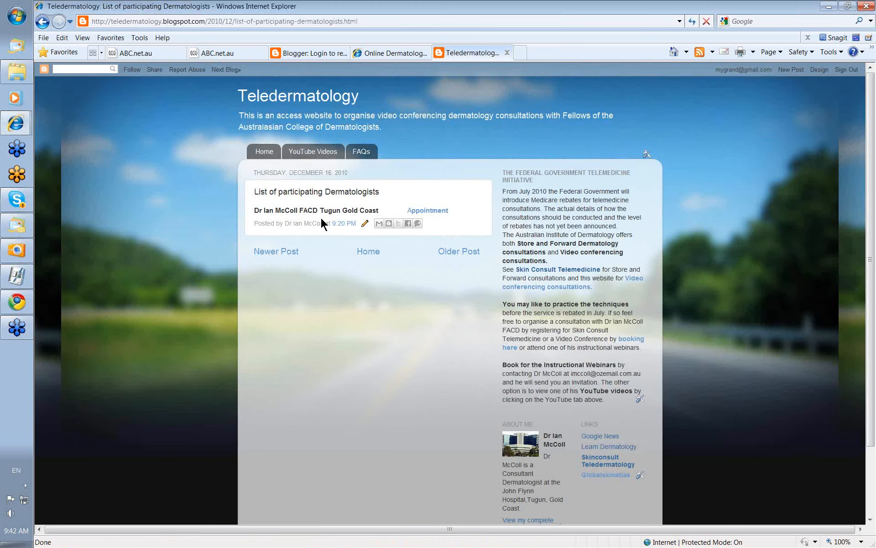
mouse_move(306, 175)
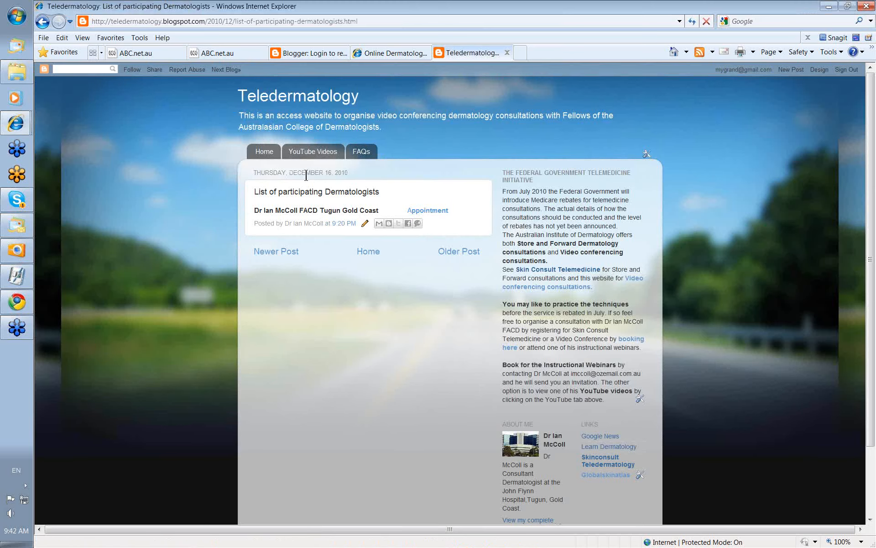
left_click(263, 152)
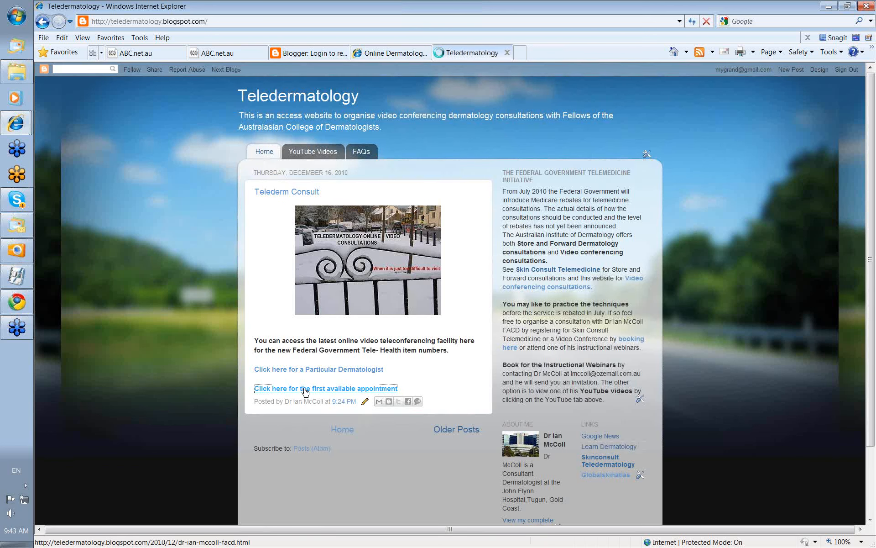
Go to the first available appointment page and scroll to the video consultation request form.
left_click(325, 388)
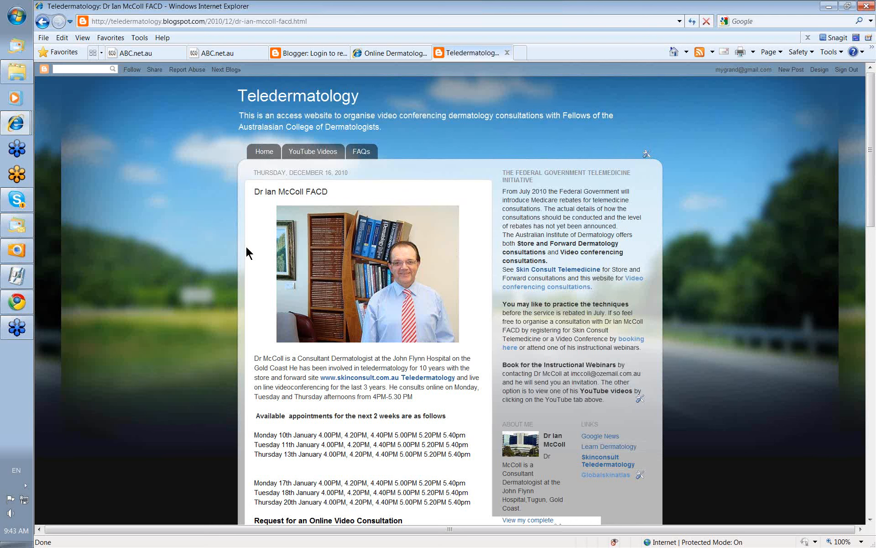
scroll("down", 3)
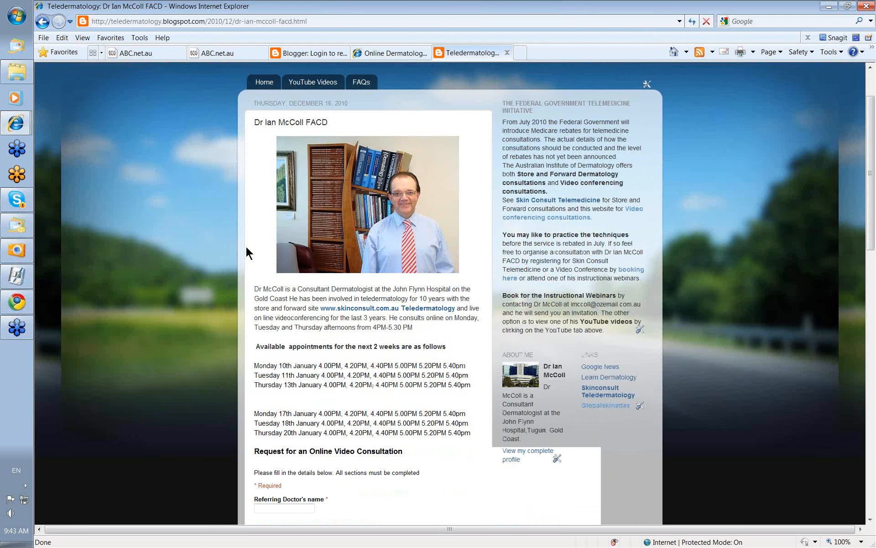
scroll("down", 3)
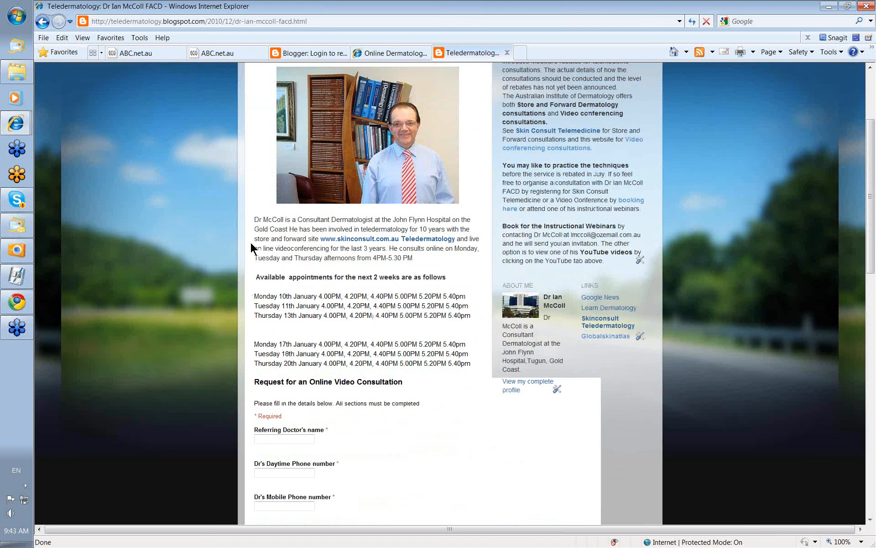
scroll("down", 3)
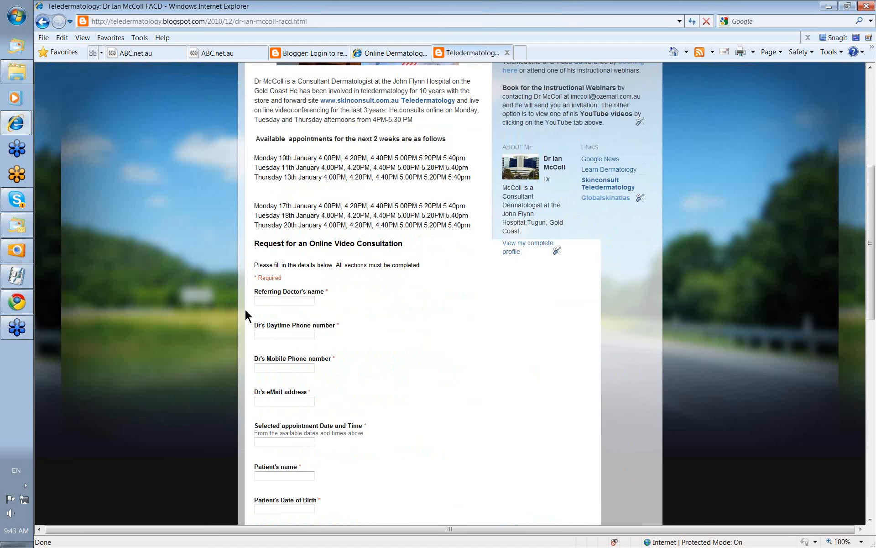
mouse_move(386, 284)
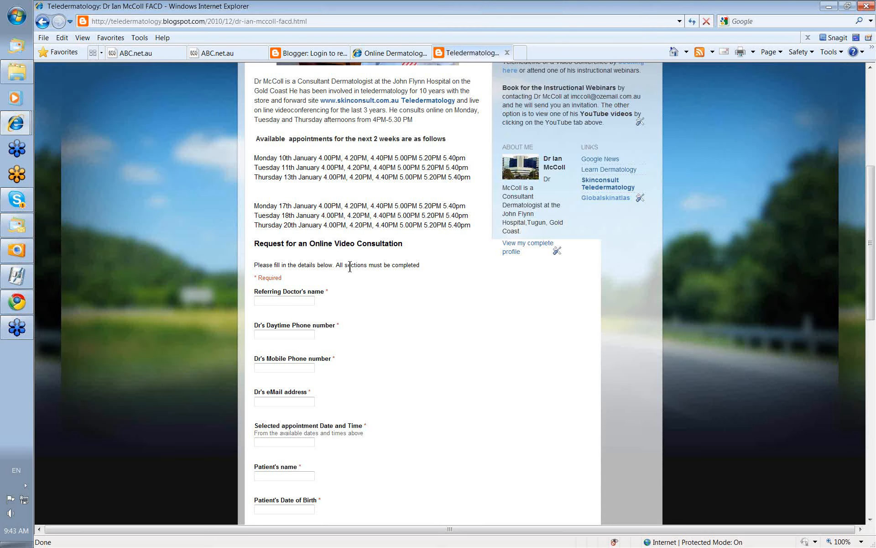
mouse_move(425, 158)
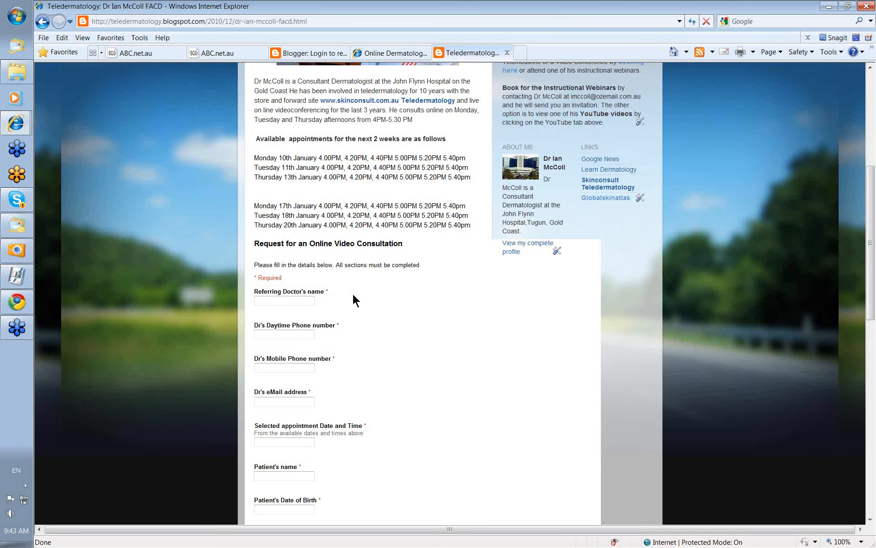
mouse_move(390, 307)
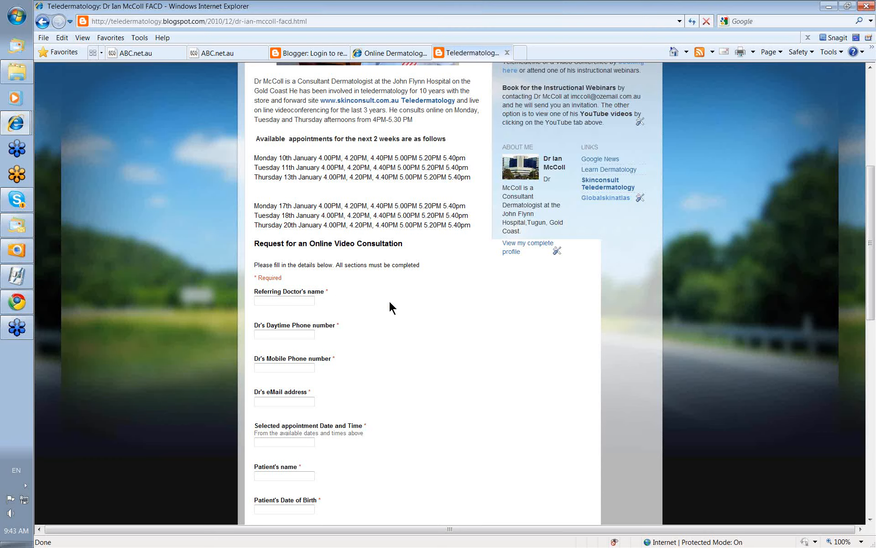
mouse_move(370, 302)
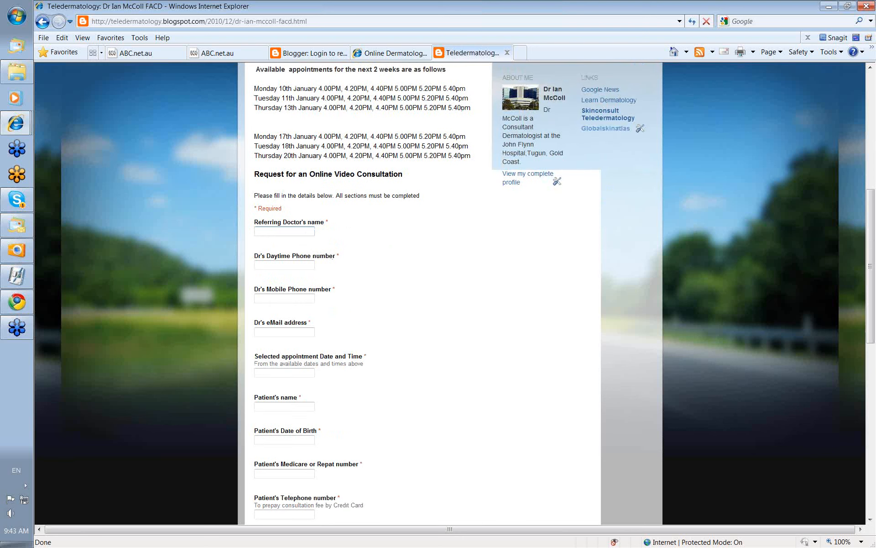
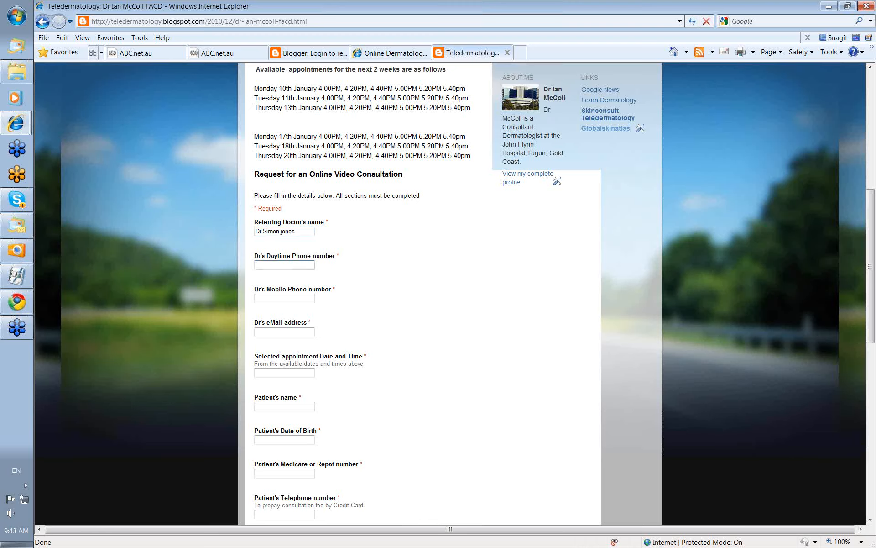
type("08767897")
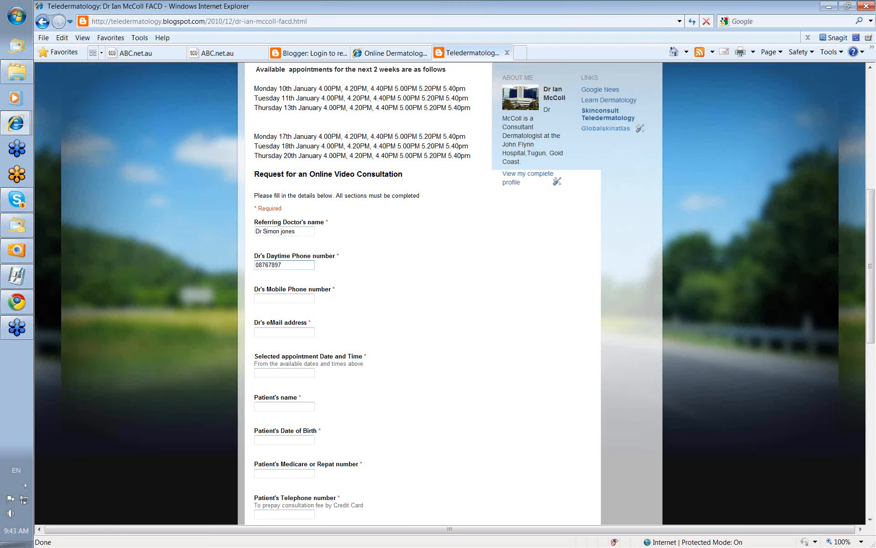
left_click(284, 299)
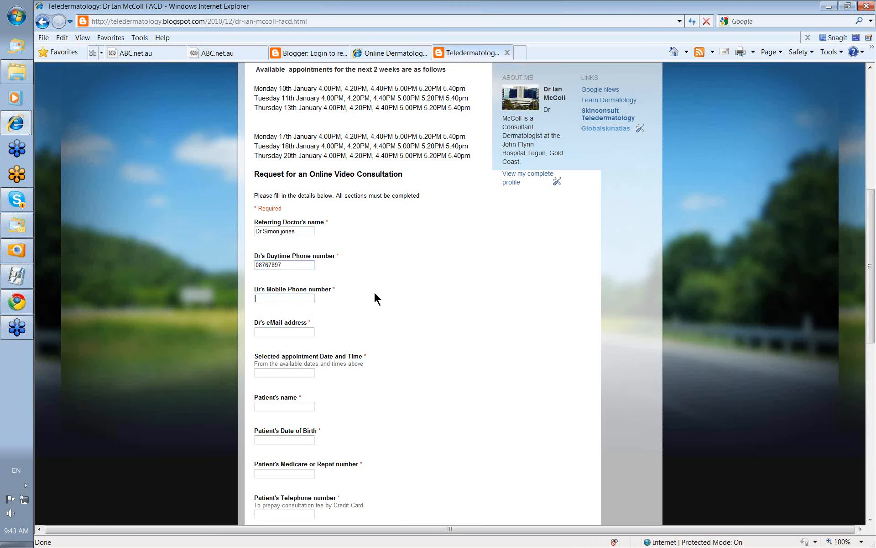
mouse_move(521, 310)
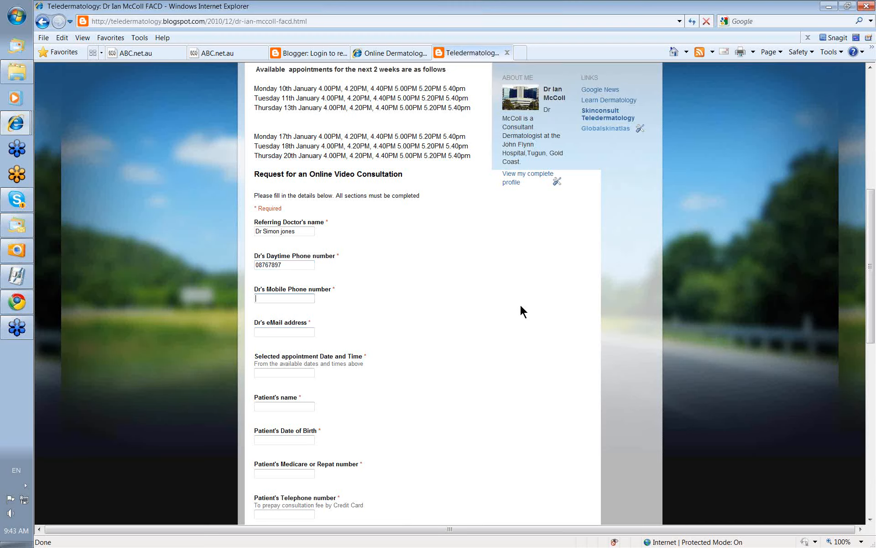
type("0402")
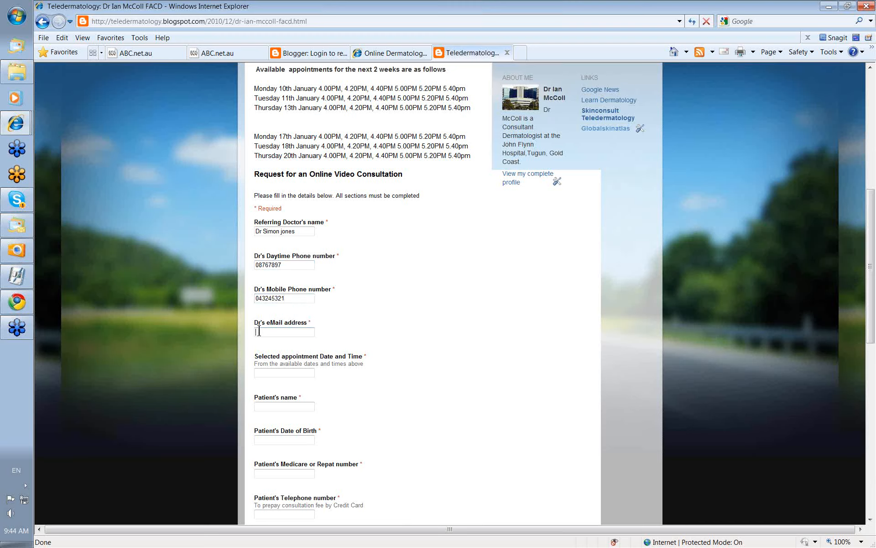
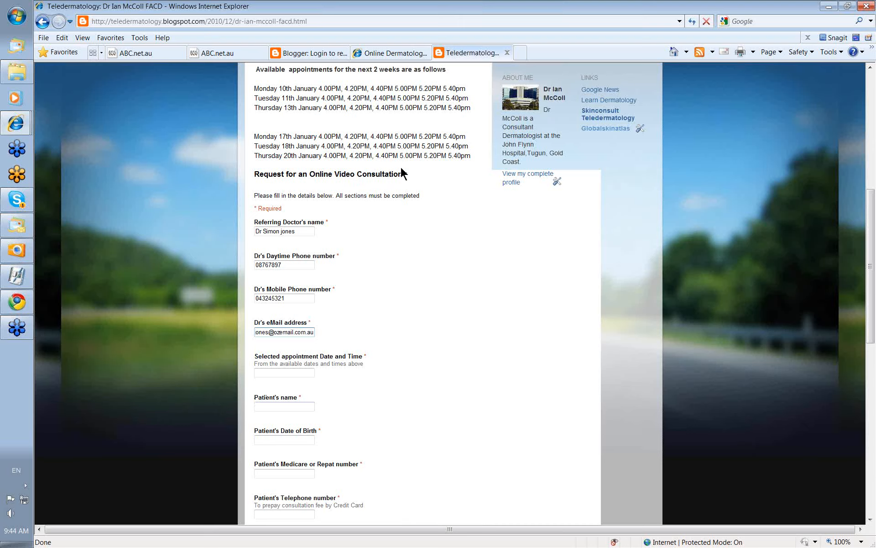
mouse_move(391, 302)
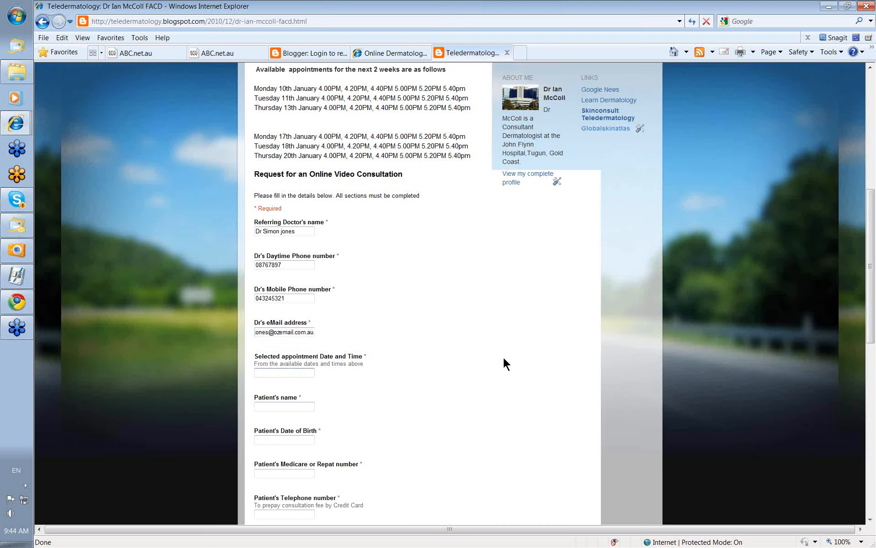
type("20th Jan 5pm")
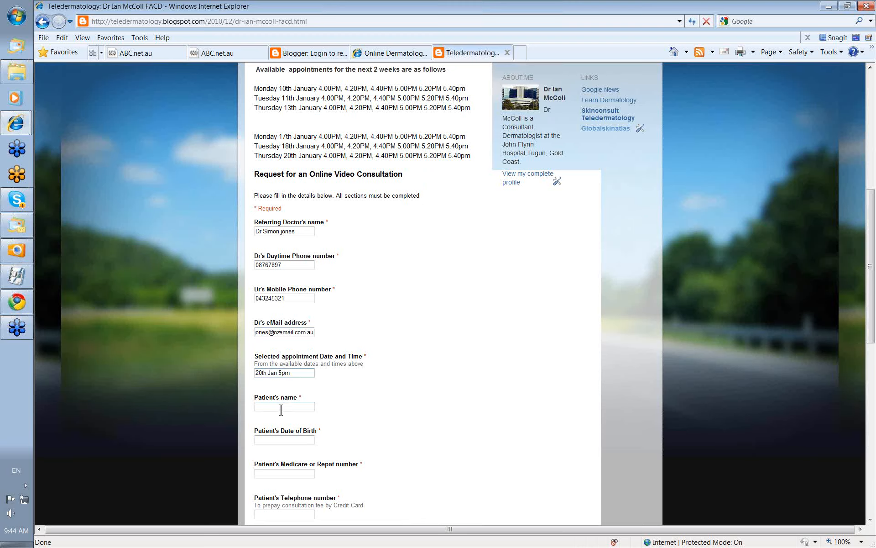
mouse_move(341, 400)
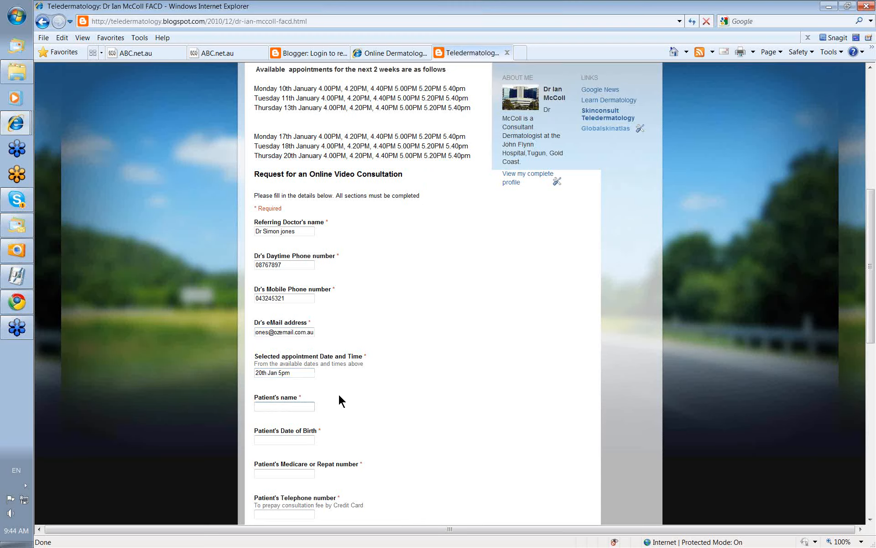
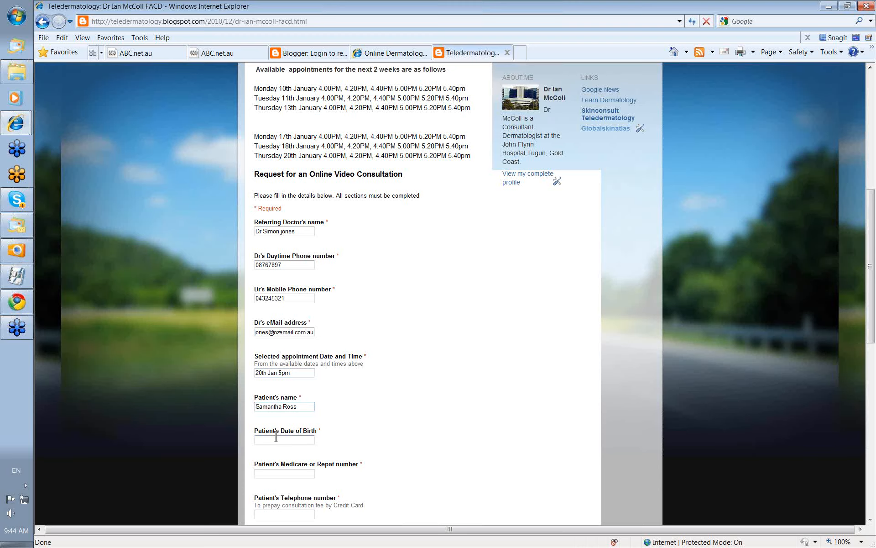
left_click(284, 440)
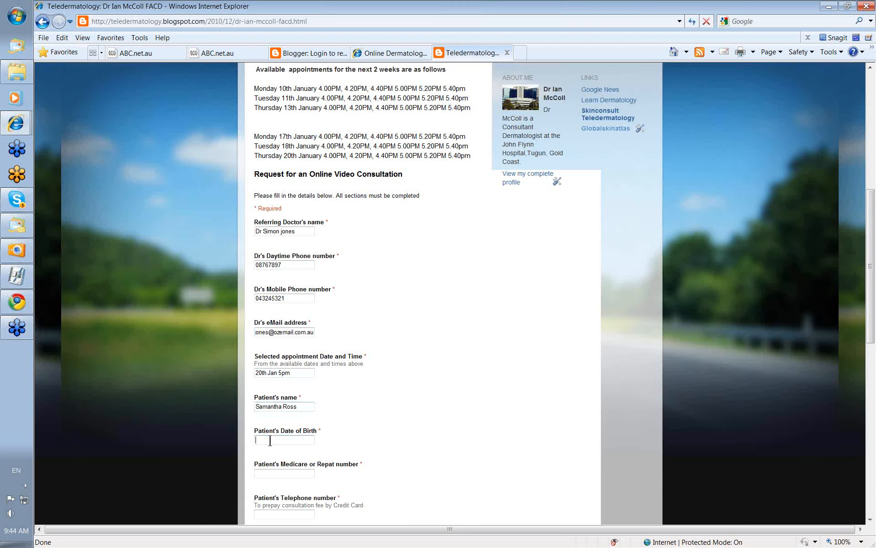
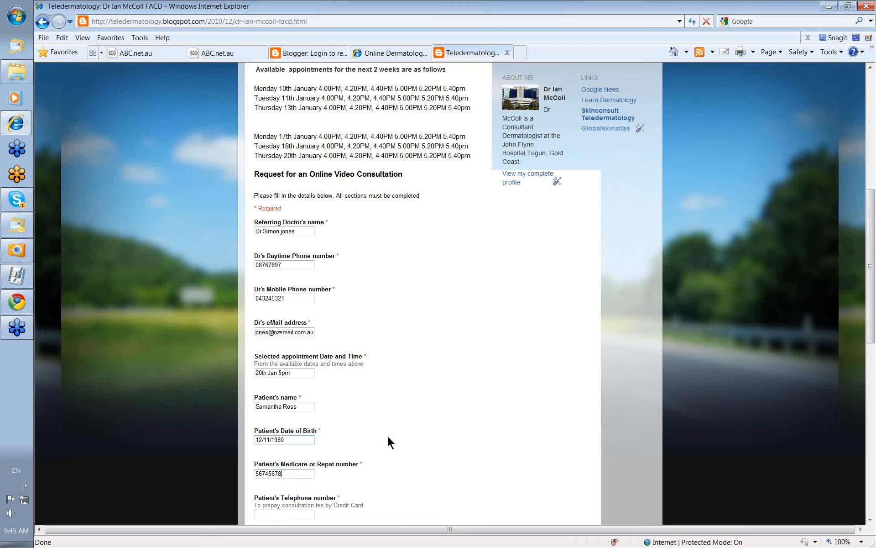
scroll("down", 3)
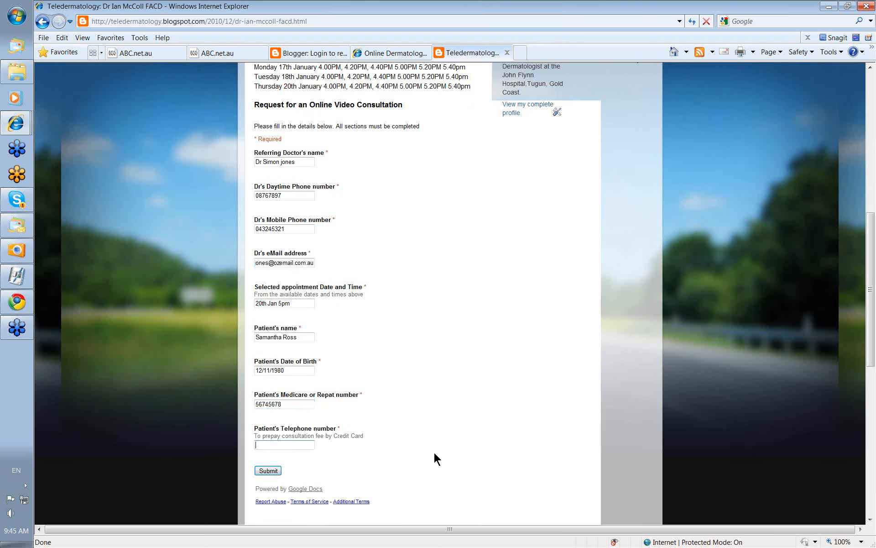
mouse_move(442, 455)
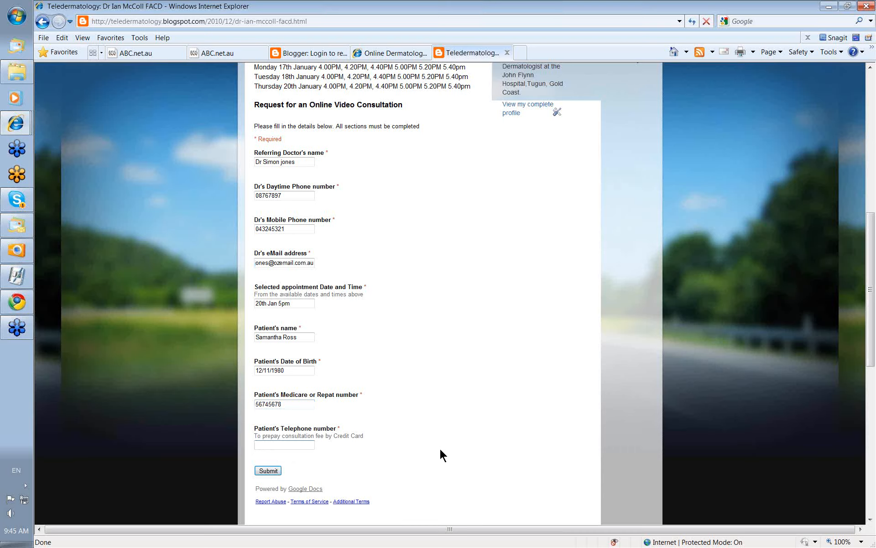
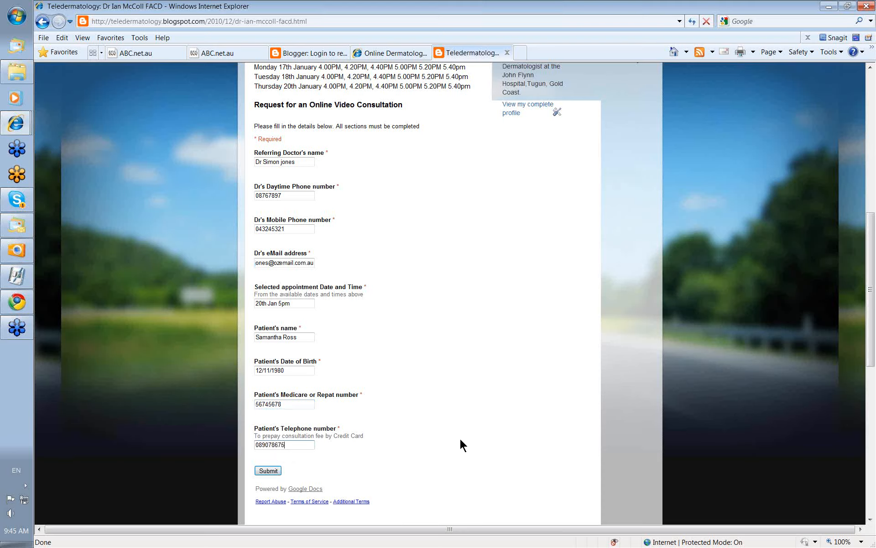
mouse_move(299, 467)
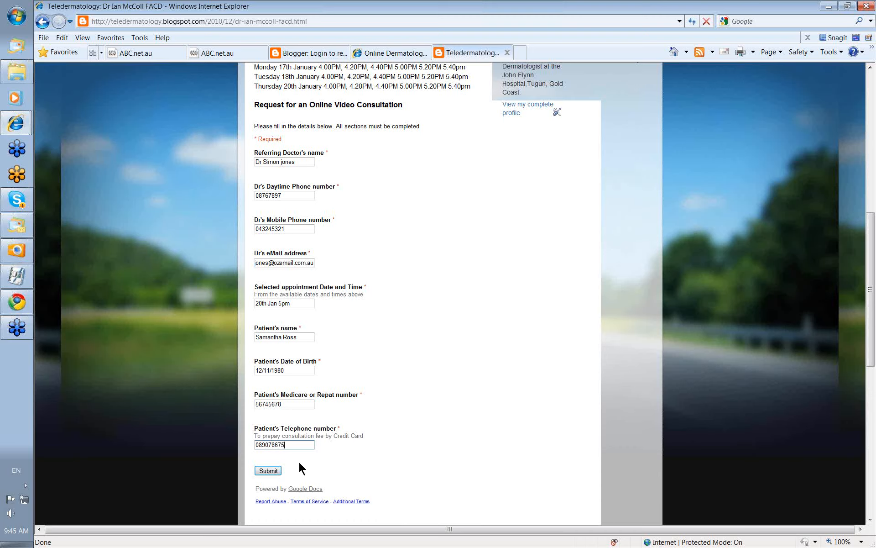
left_click(267, 470)
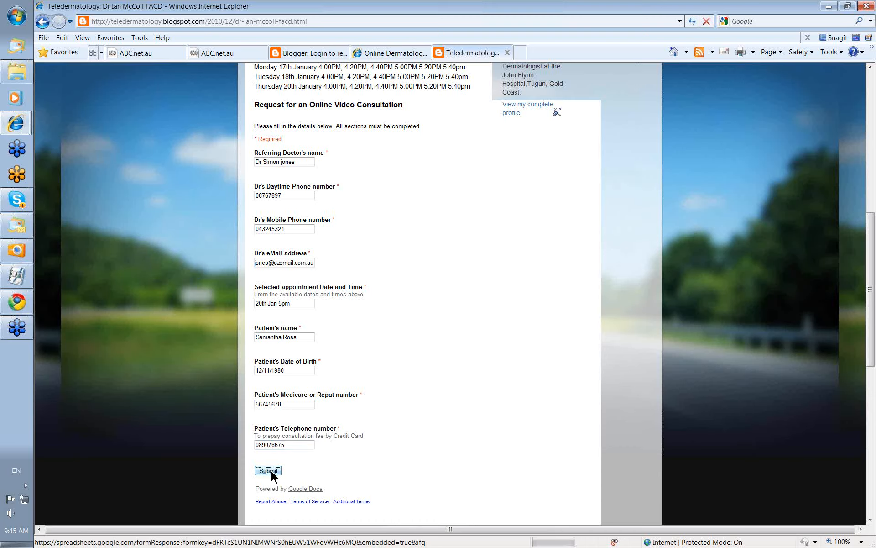
left_click(267, 470)
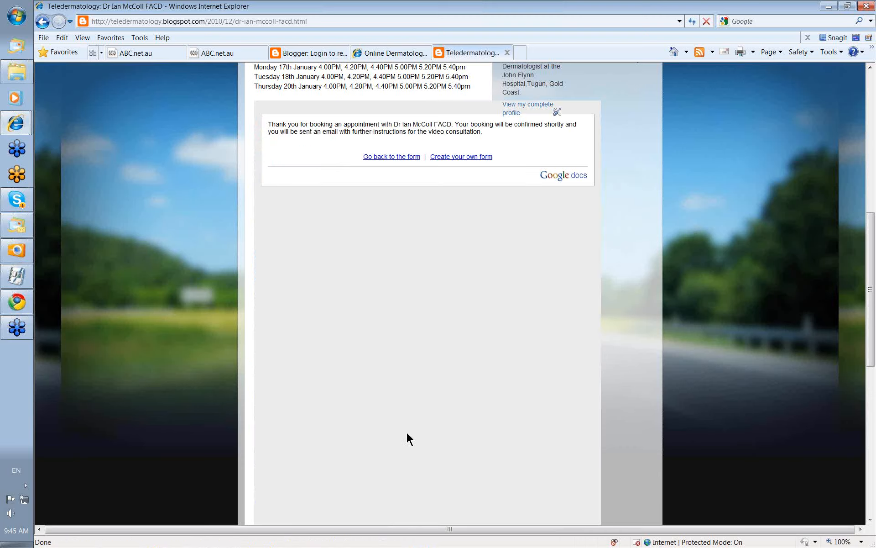
mouse_move(334, 151)
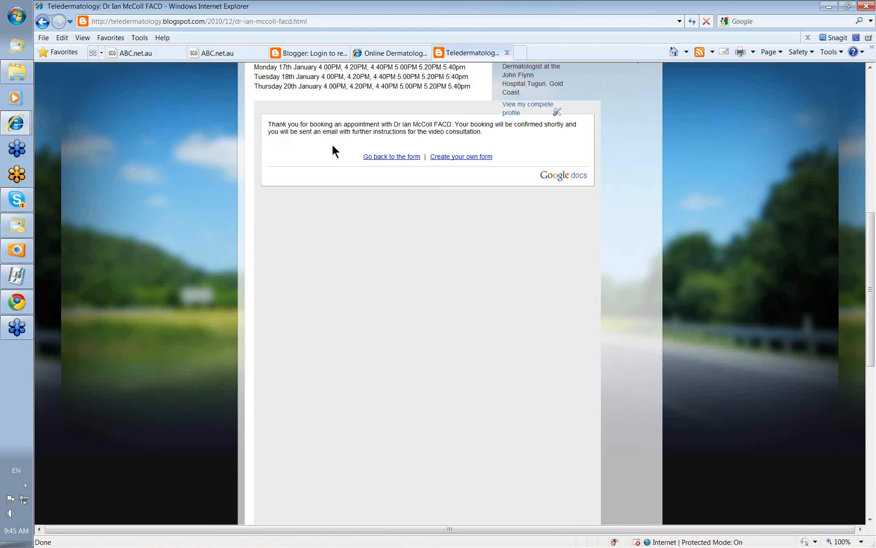
mouse_move(344, 204)
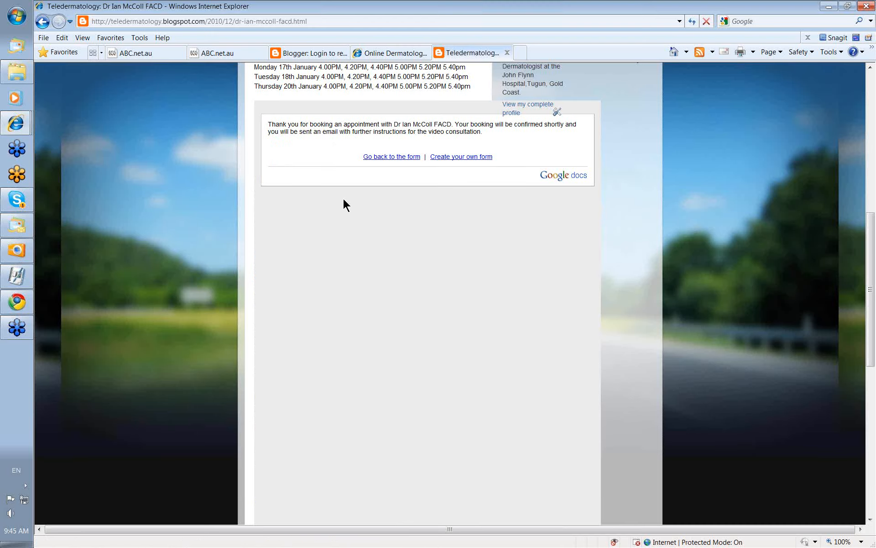
Scroll down to the fees, consultation instructions and store-and-forward option.
scroll("down", 3)
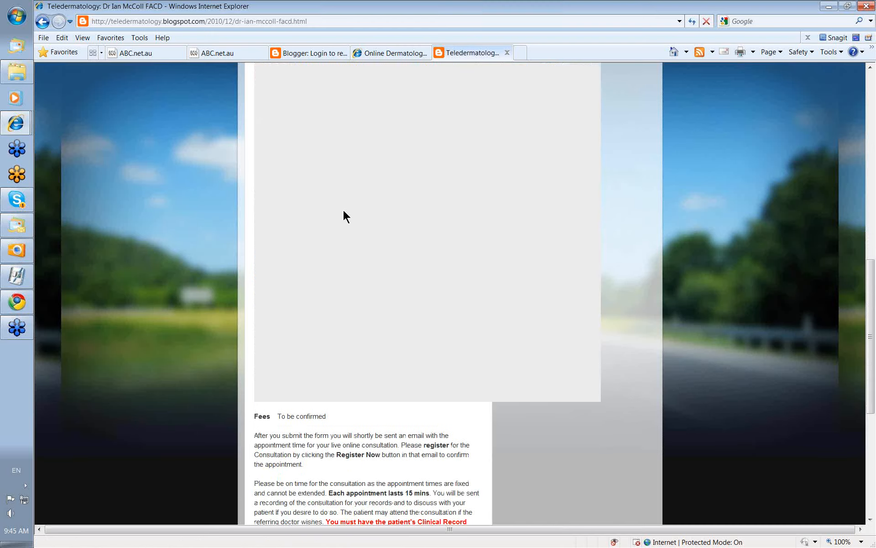
scroll("down", 3)
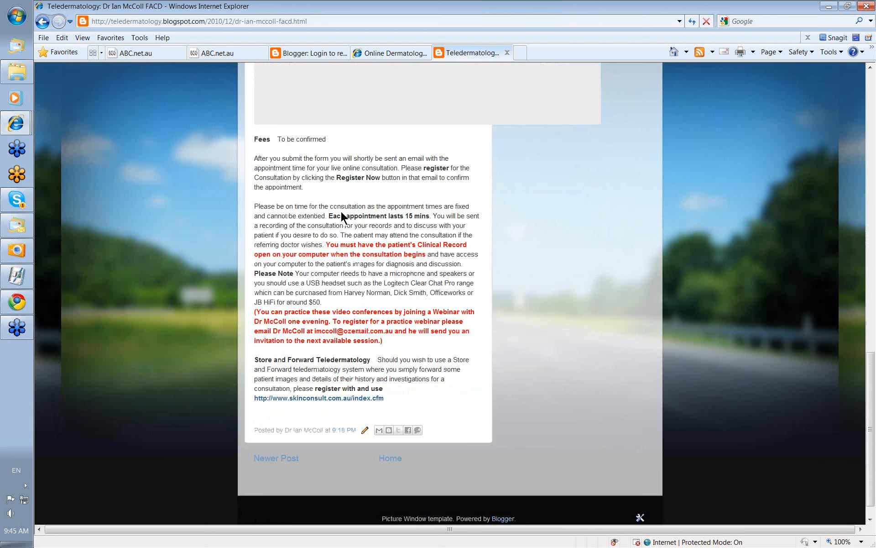
mouse_move(369, 197)
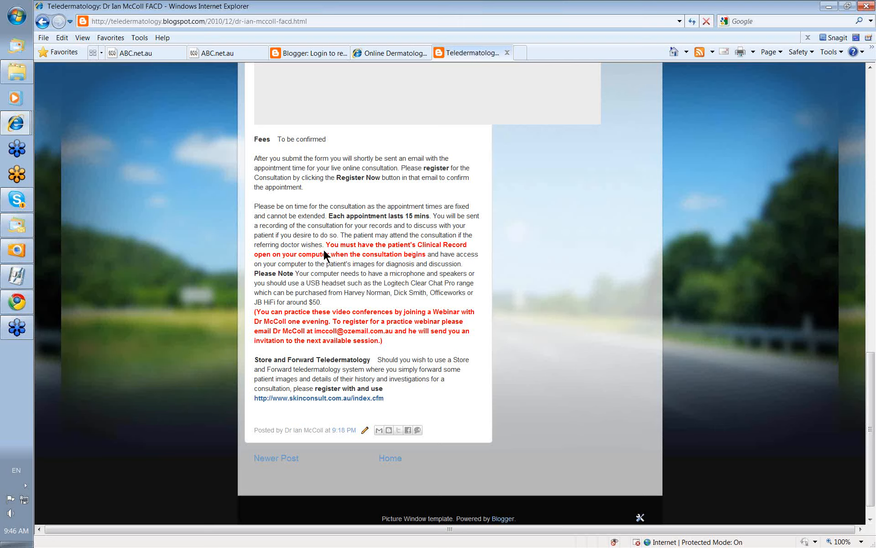
mouse_move(374, 255)
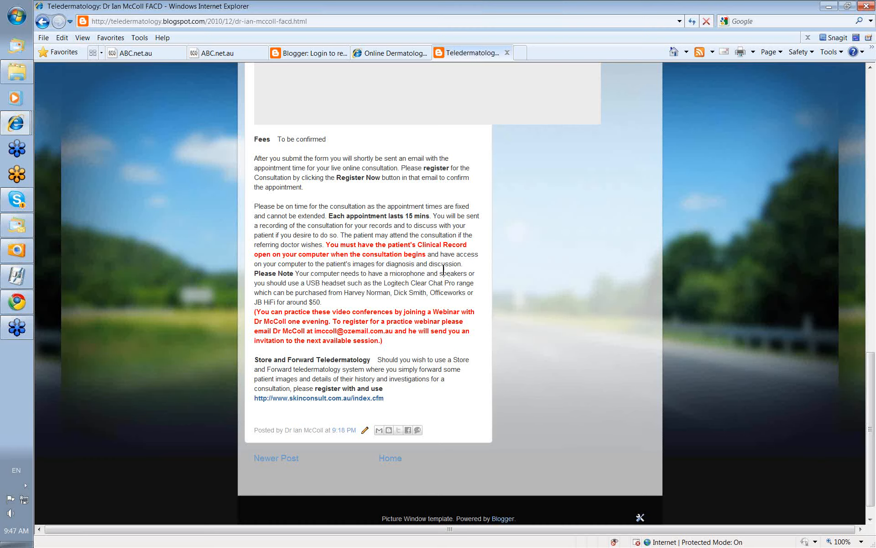
mouse_move(510, 282)
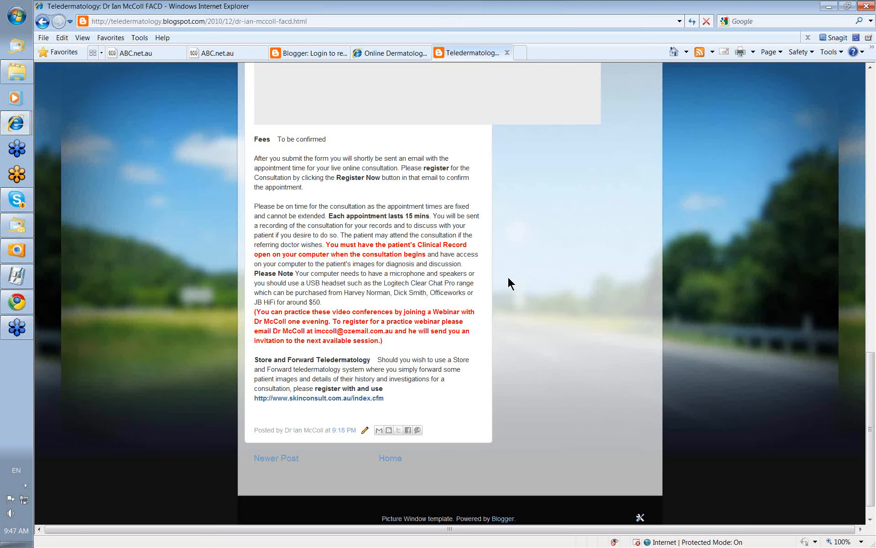
mouse_move(437, 347)
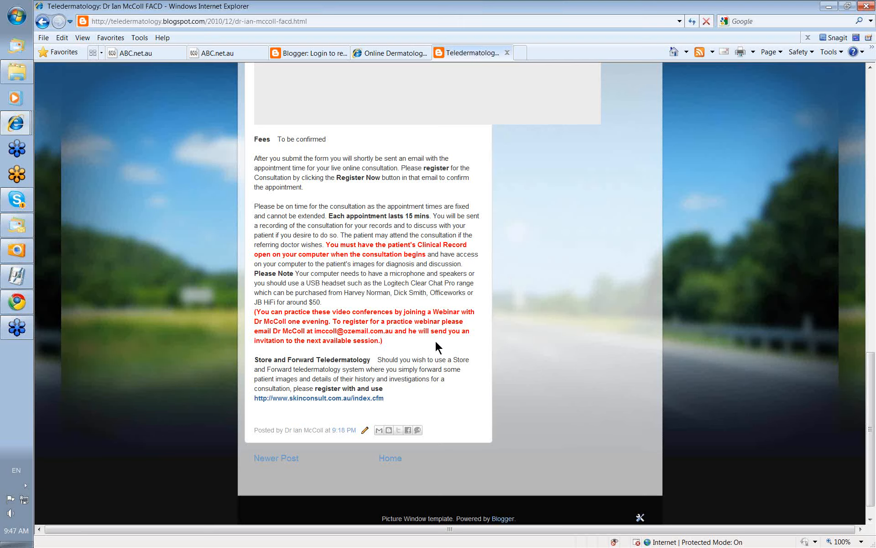
mouse_move(316, 334)
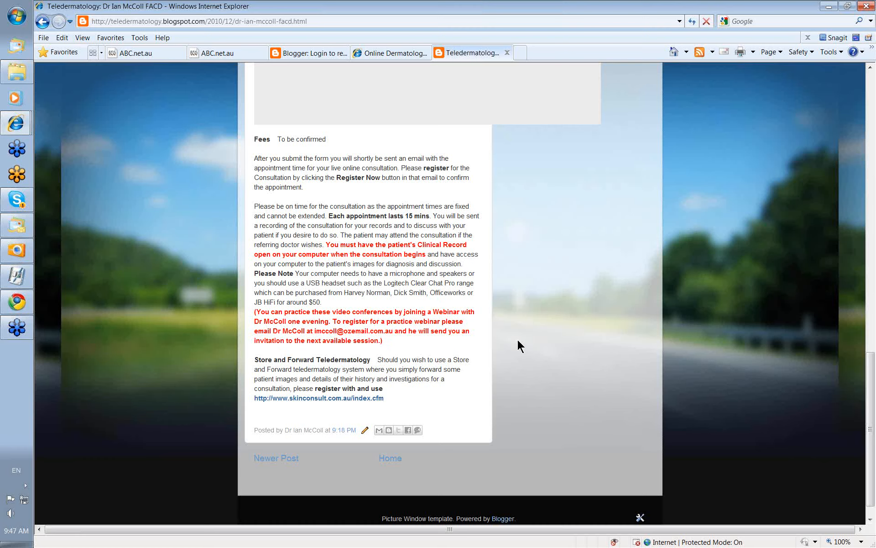
mouse_move(526, 345)
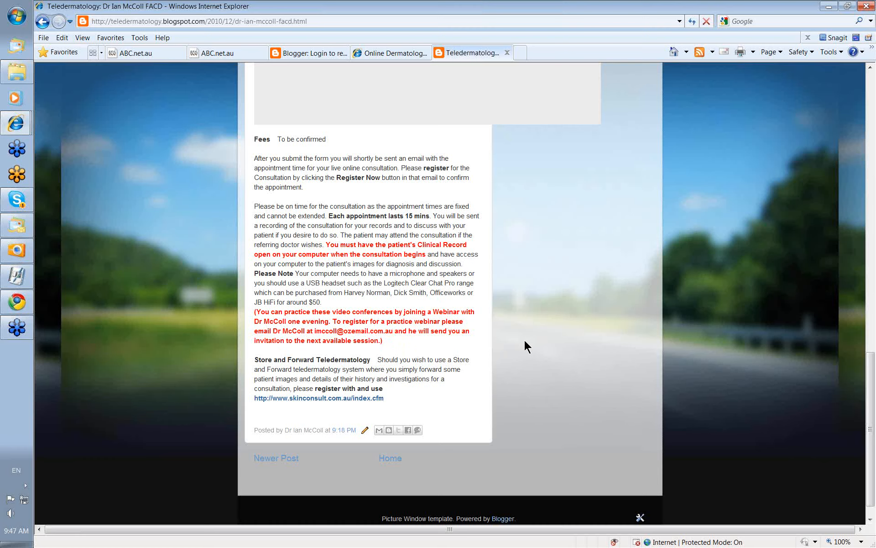
mouse_move(320, 398)
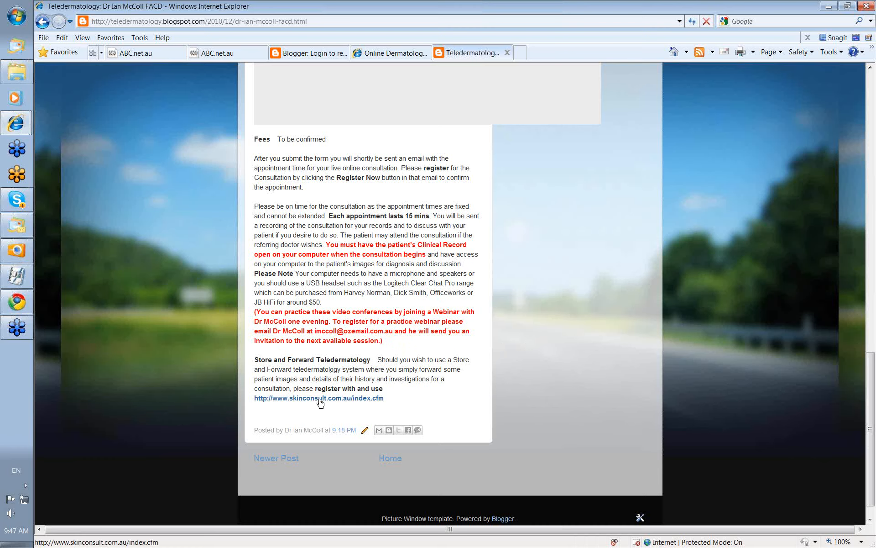
mouse_move(529, 340)
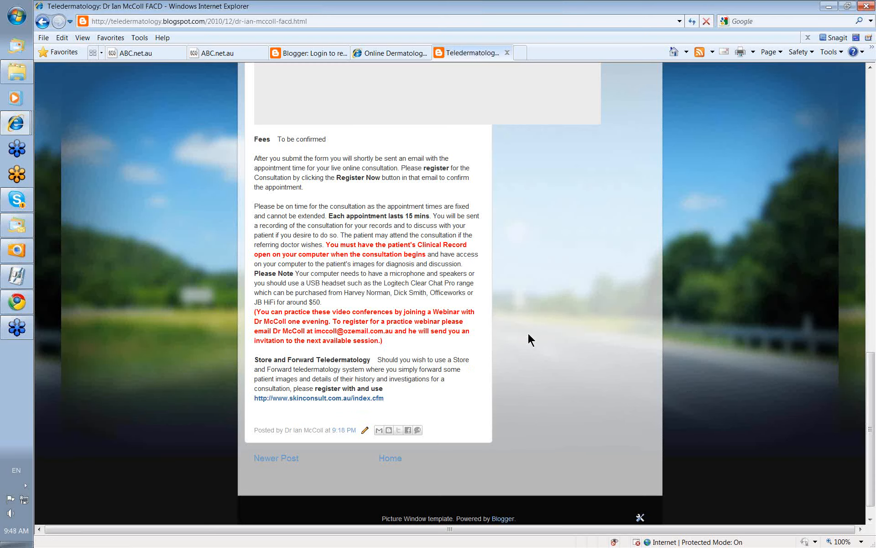
mouse_move(516, 358)
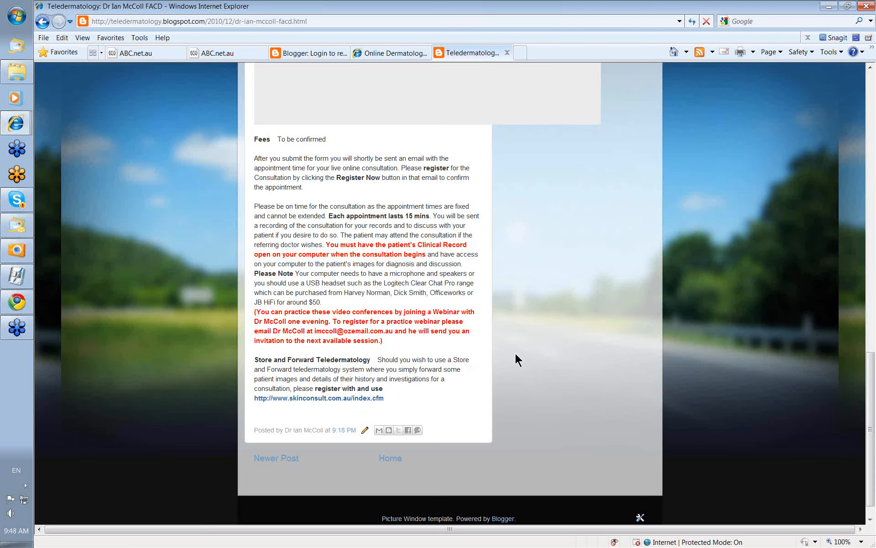
mouse_move(540, 361)
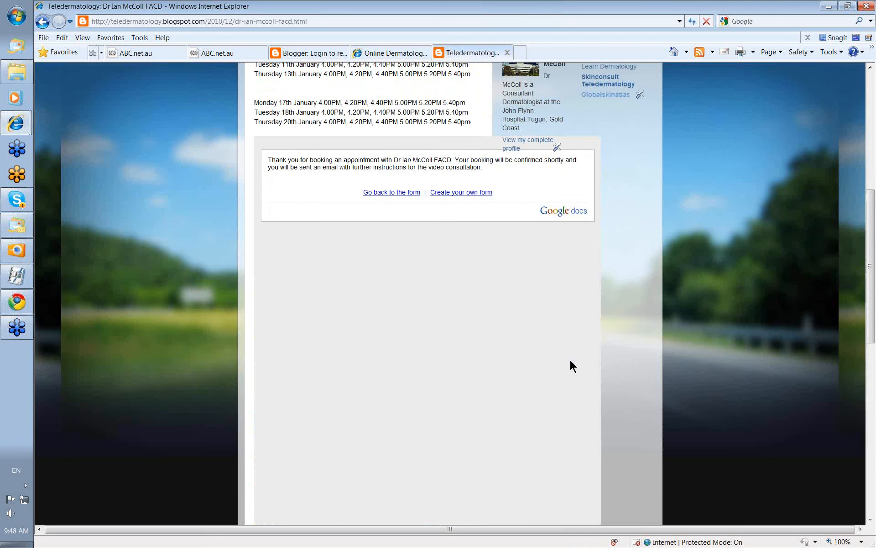
Return to the blog home page with the Telederm Consult post and appointment links.
left_click(391, 192)
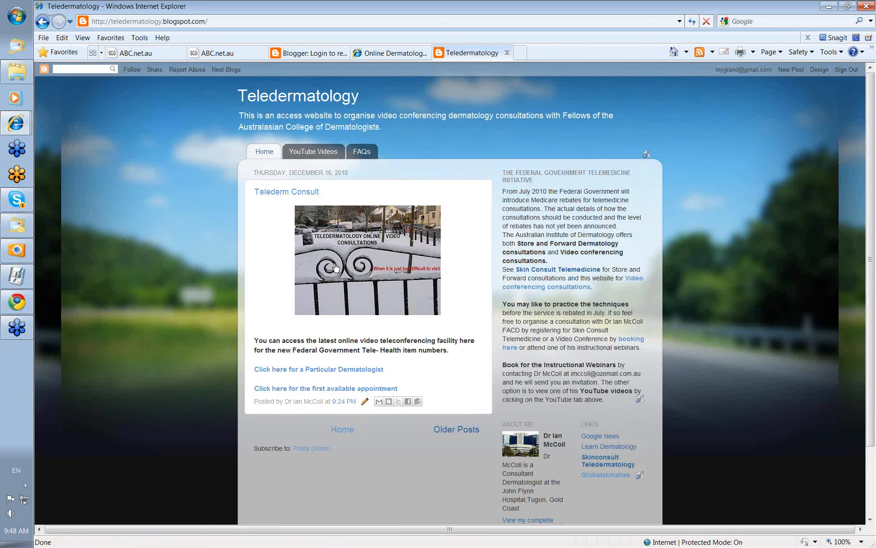
mouse_move(383, 266)
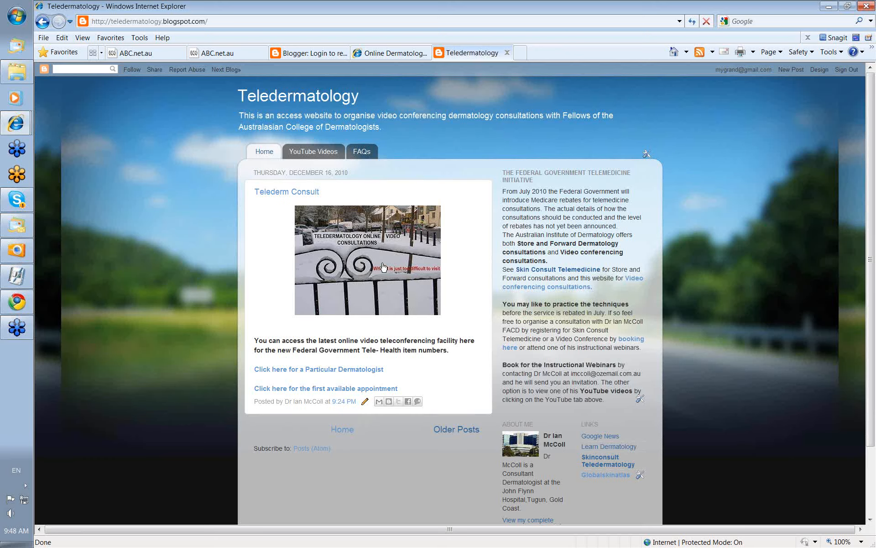